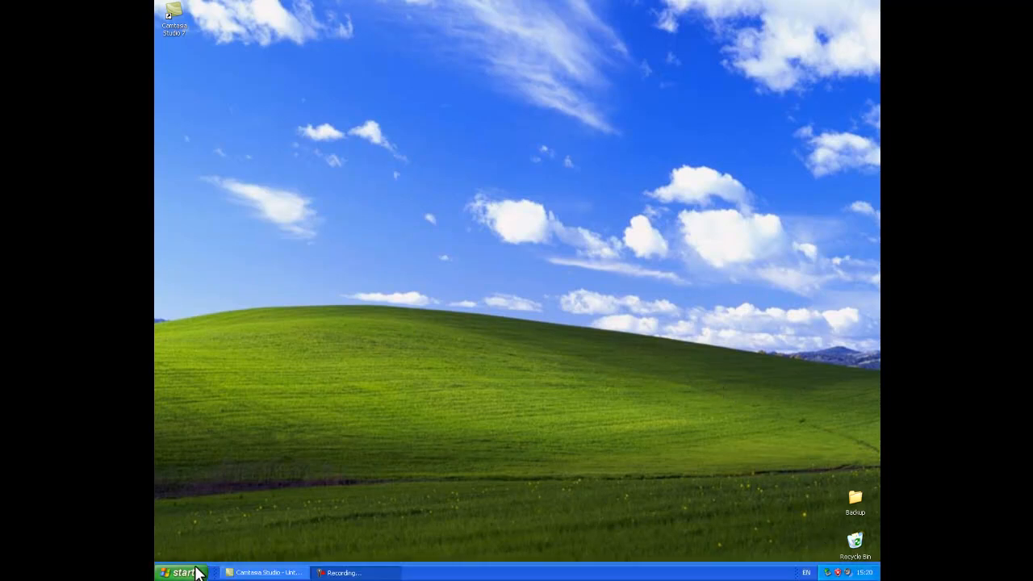
Launch PowerPoint 2007 and open the 'Trigger this' presentation as a slide show.
click(179, 572)
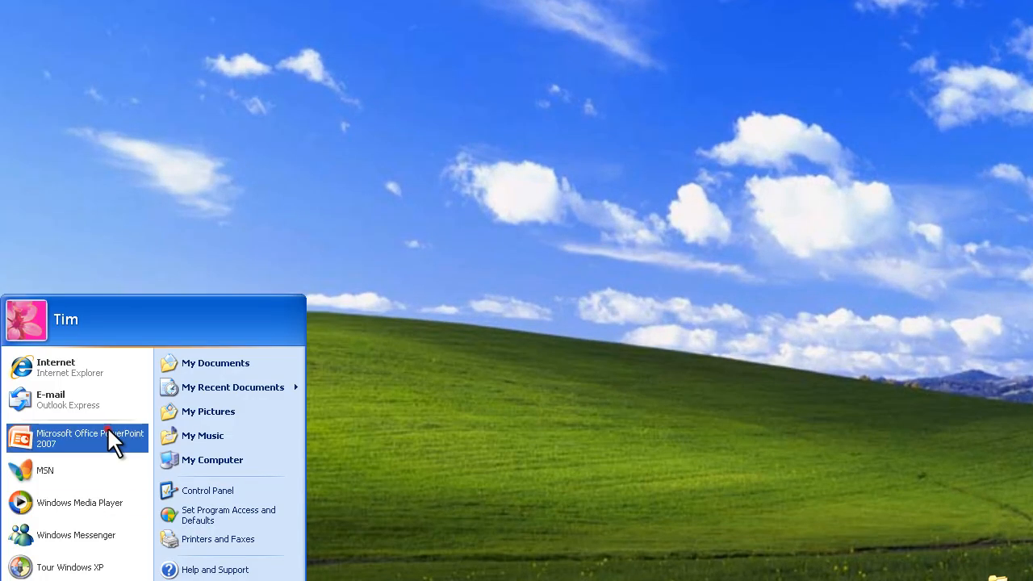
click(90, 438)
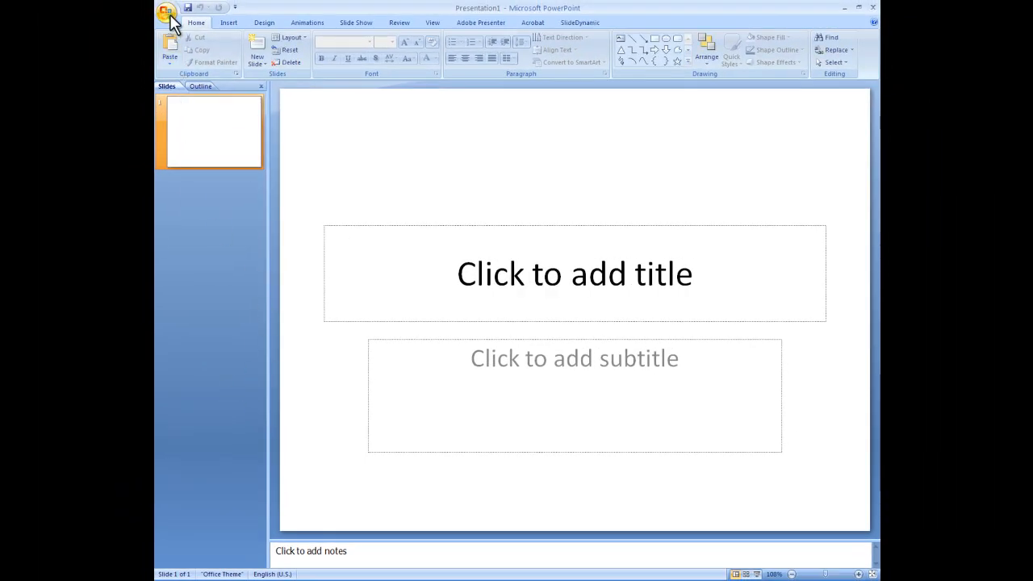
click(167, 8)
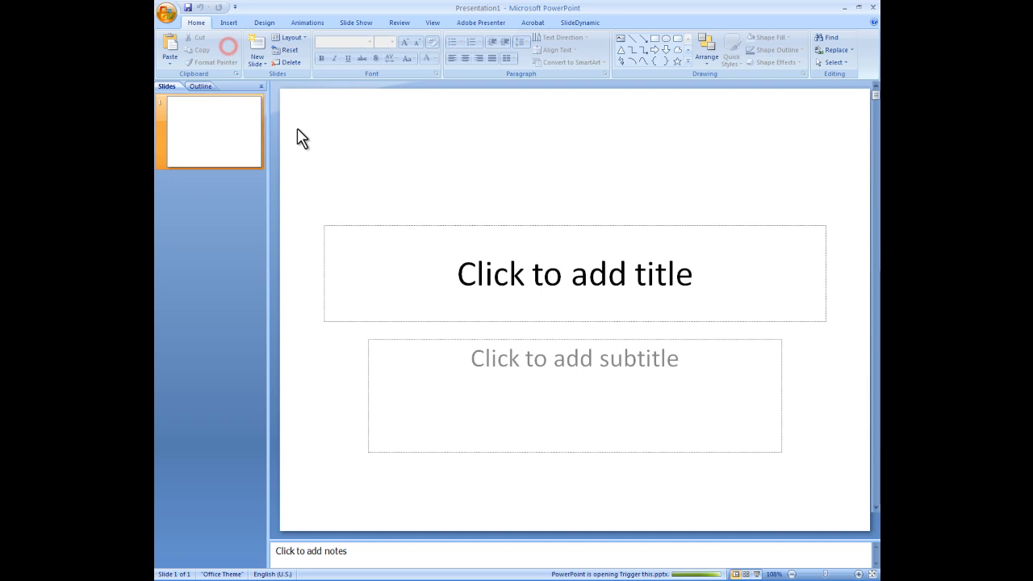
mouse_move(437, 383)
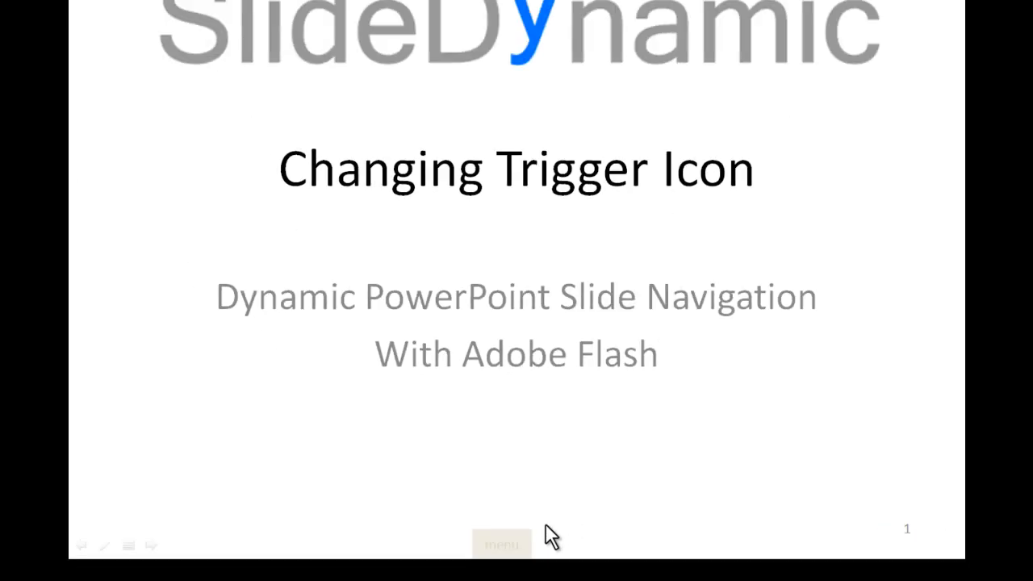
Advance a slide, end the 'Trigger this' show, and close the presentation.
click(515, 502)
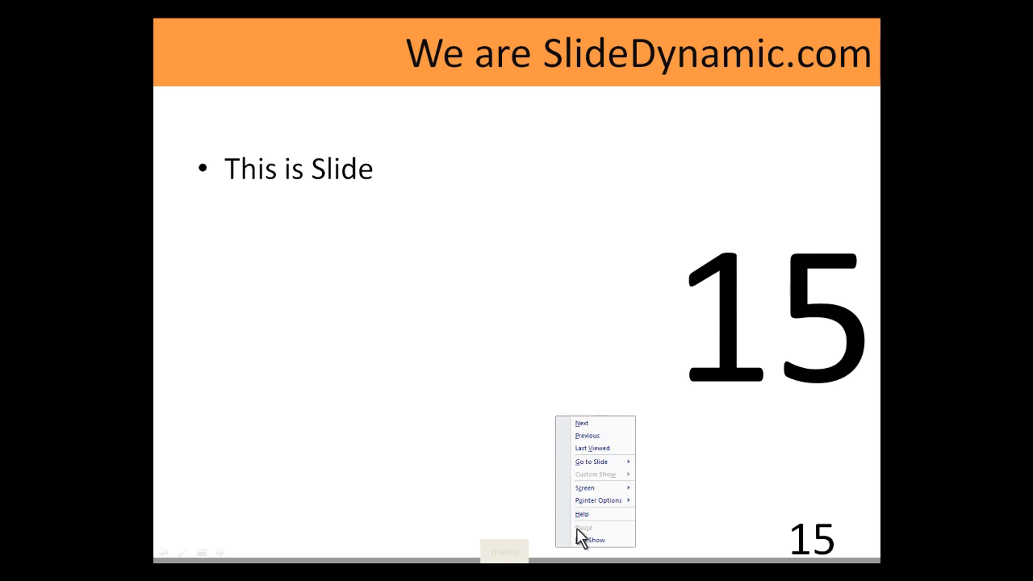
click(594, 539)
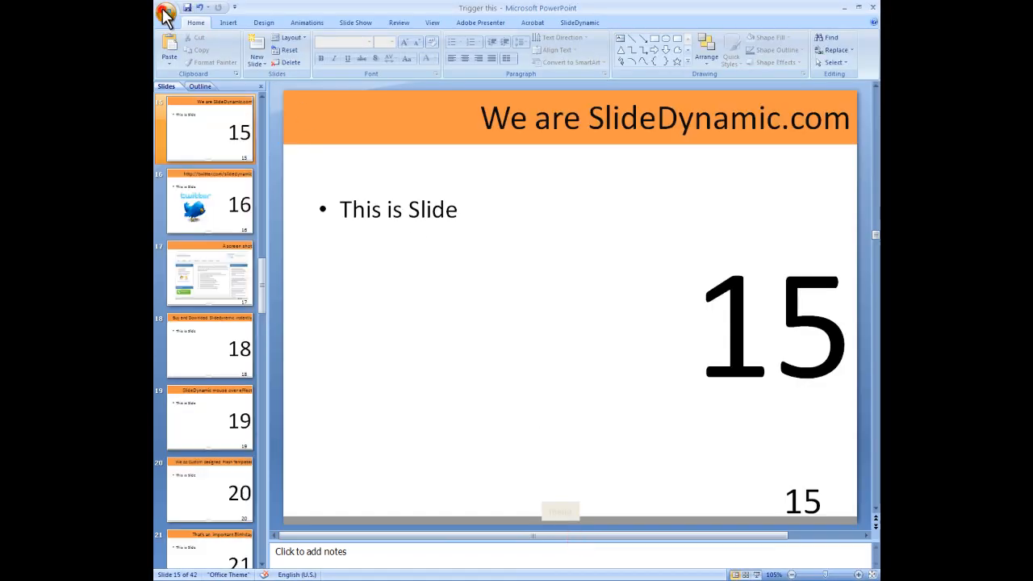
click(167, 13)
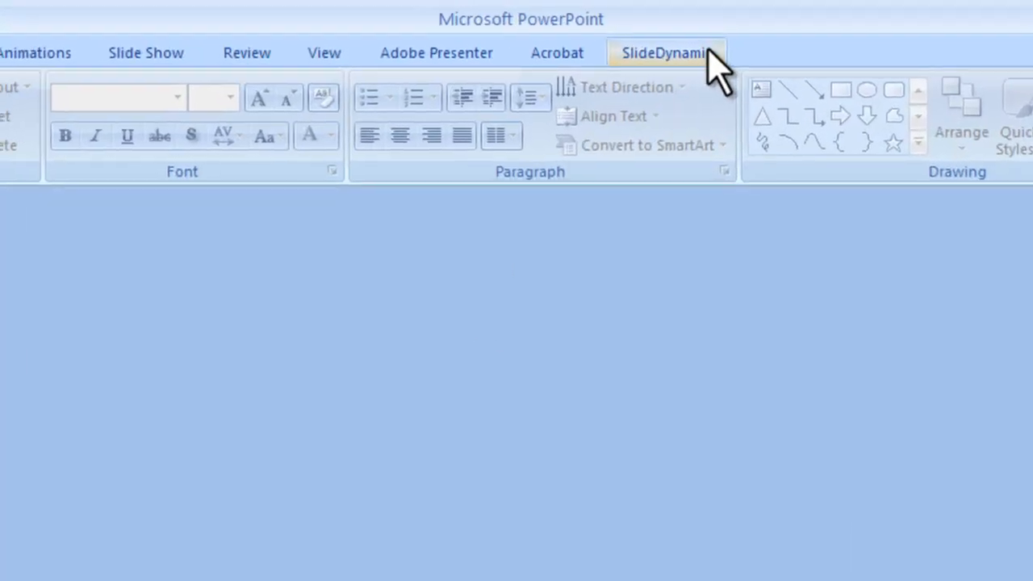
Copy std_thumbnail_style_template via SlideDynamic's Choose Template, rename it 'custom', and open it.
click(665, 53)
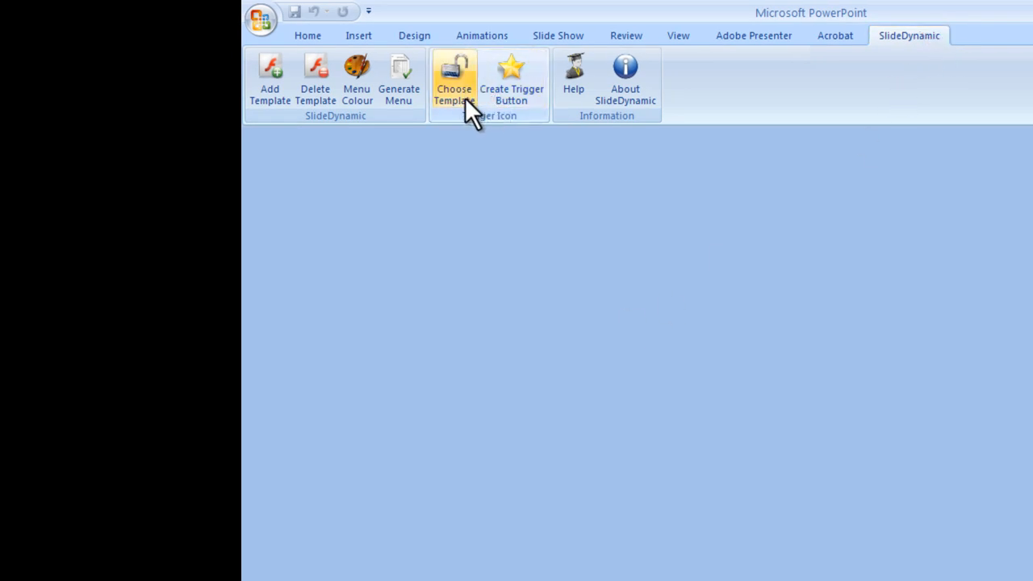
mouse_move(500, 113)
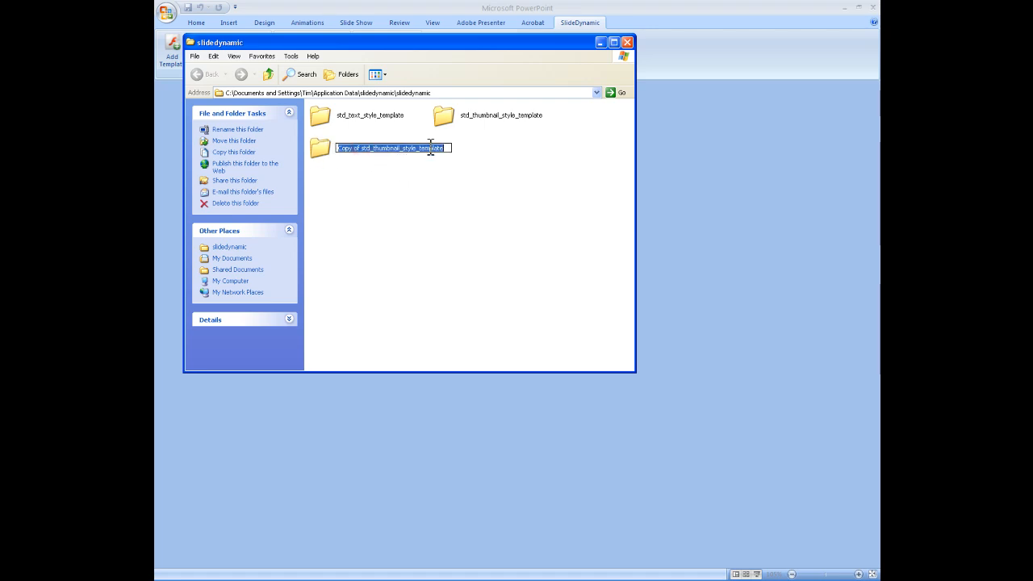
text(custom)
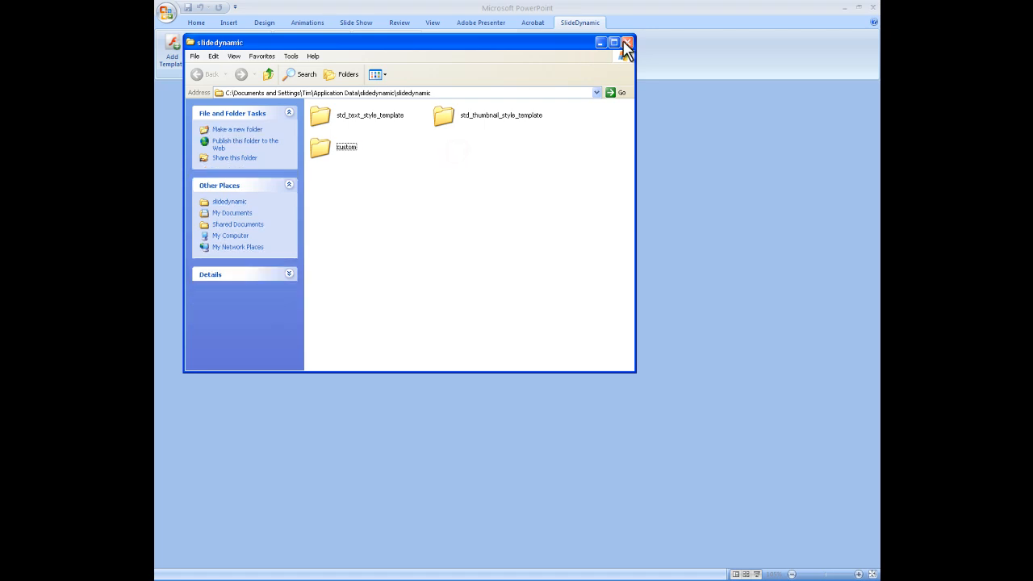
double_click(319, 147)
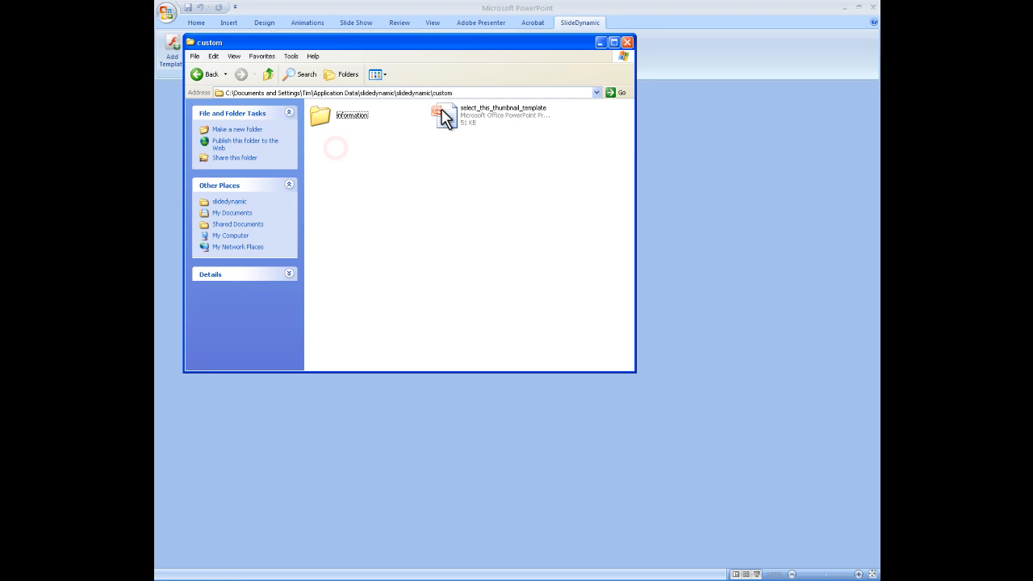
Open select_this_thumbnail_template from the custom folder and view the Insert Shapes gallery.
double_click(443, 115)
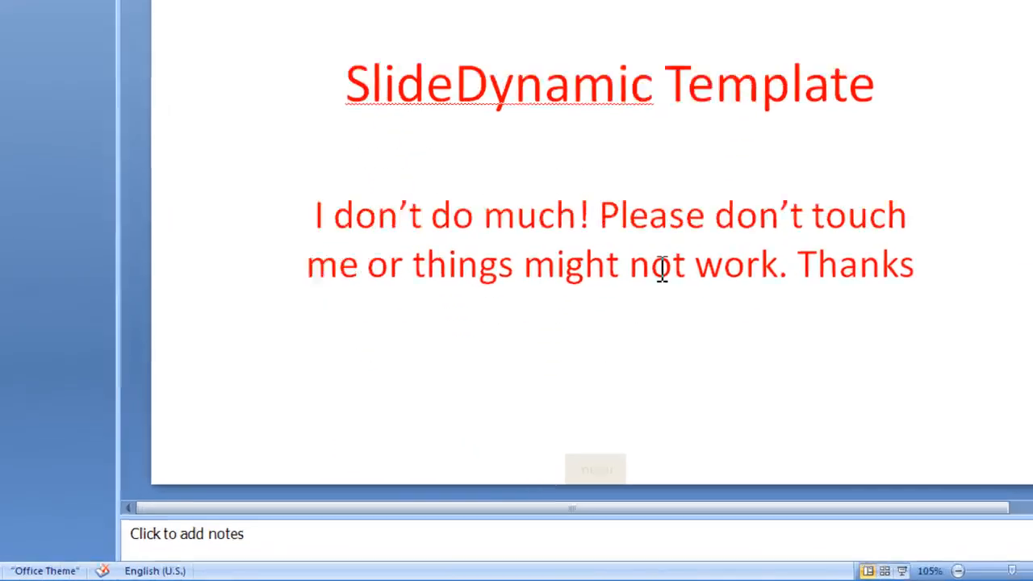
click(596, 469)
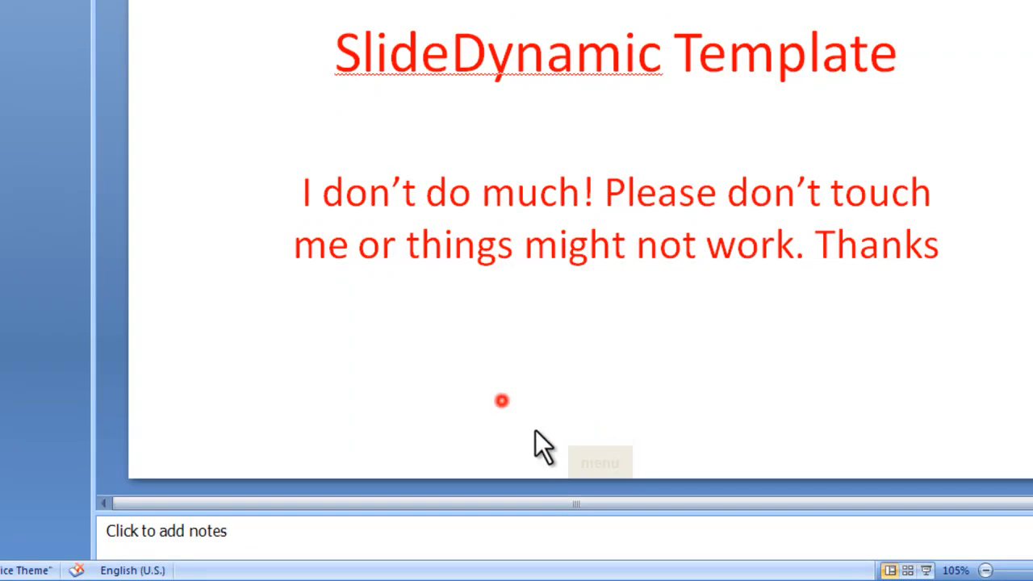
click(599, 462)
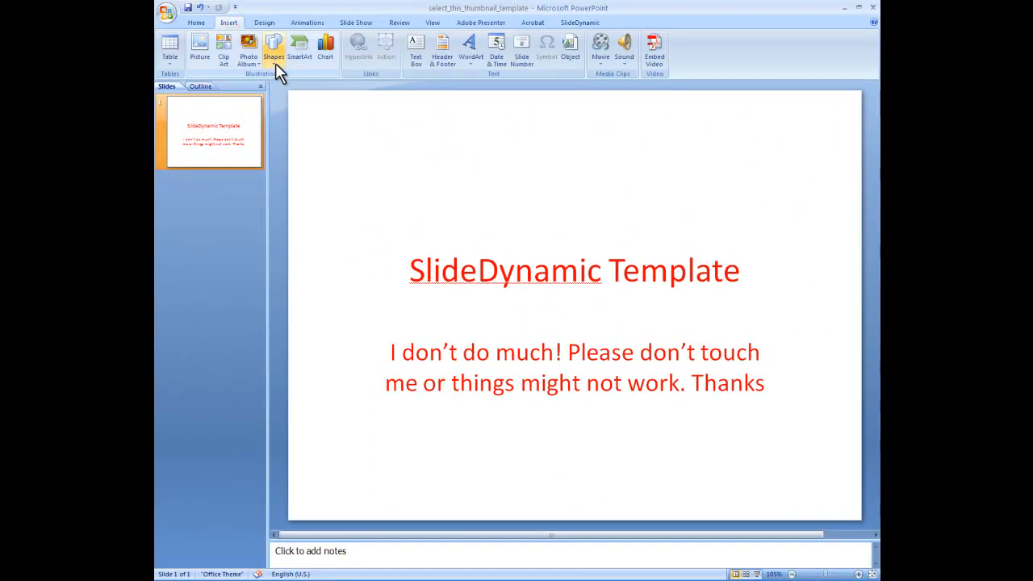
click(274, 48)
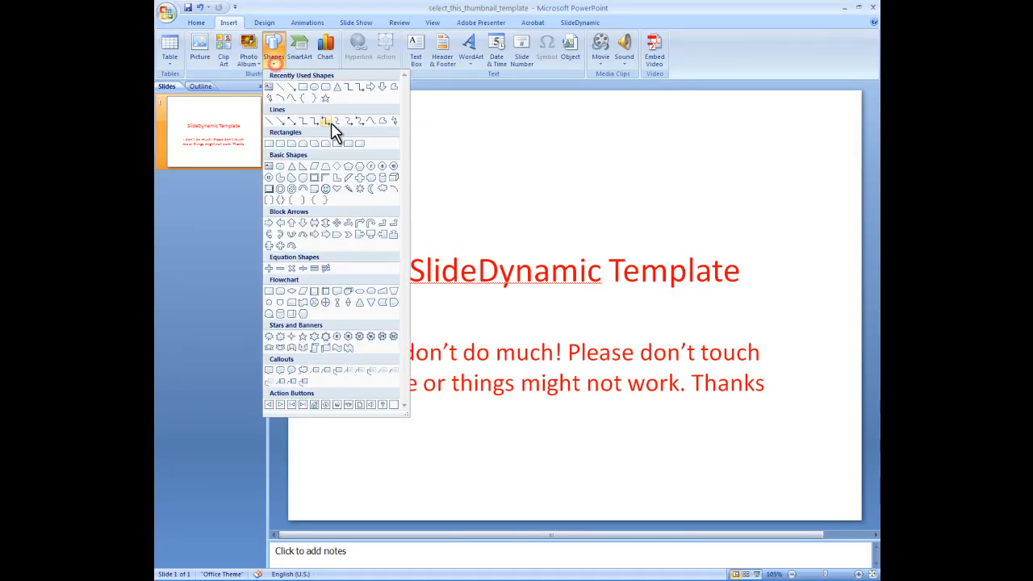
mouse_move(505, 159)
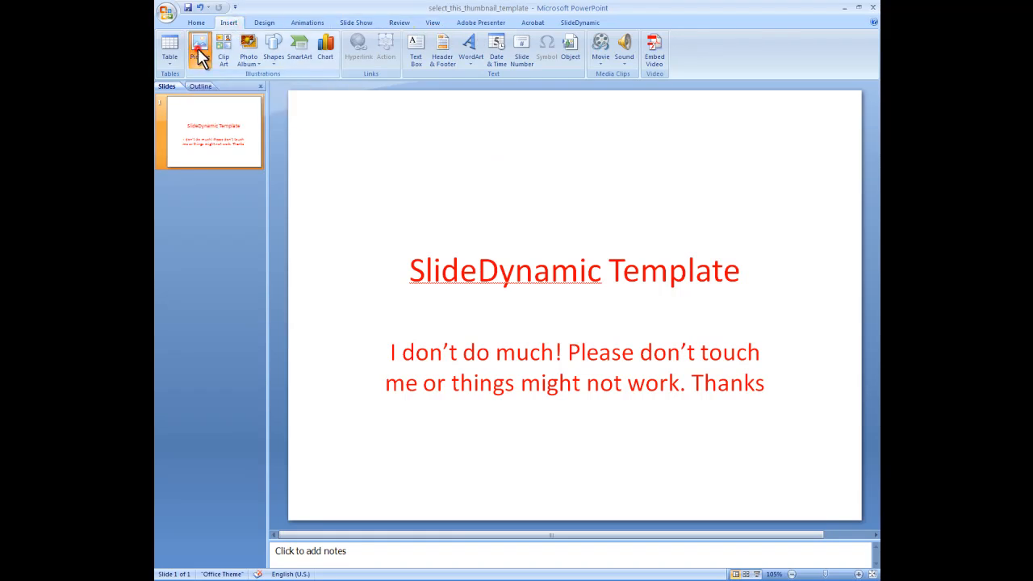
Insert the round orange RSS icon and drag it to the slide's bottom-right corner.
click(199, 47)
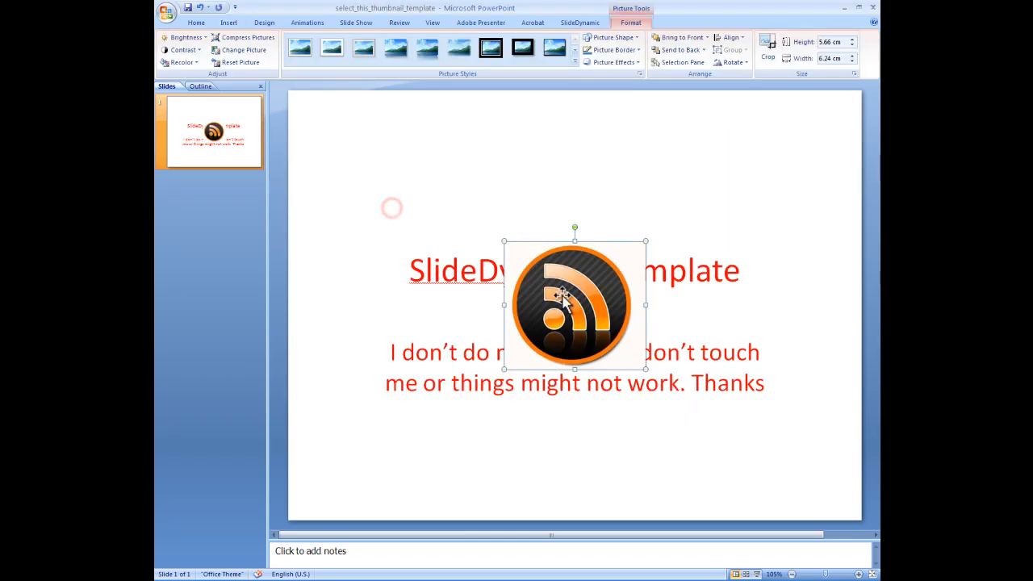
mouse_move(507, 239)
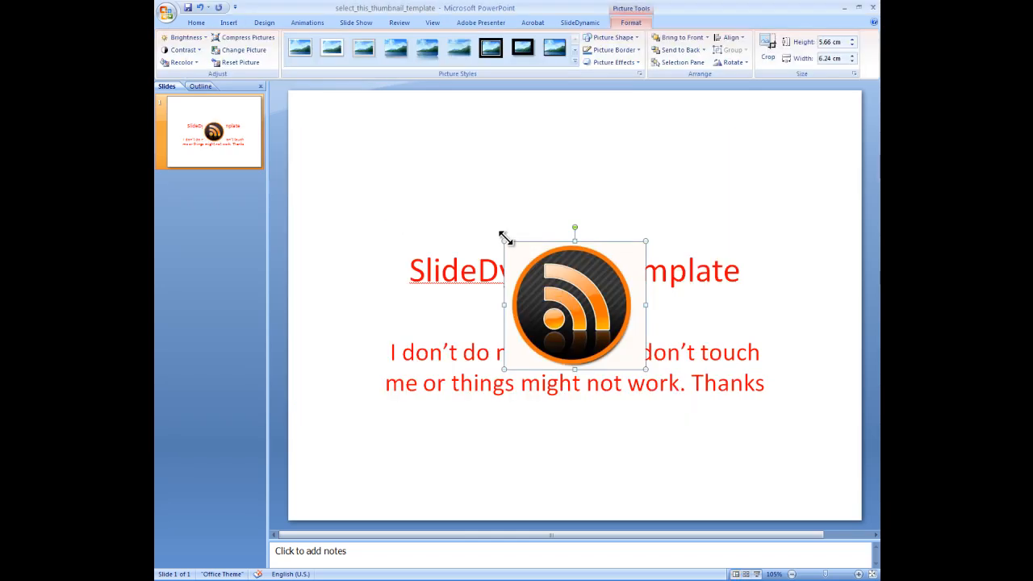
drag(503, 240, 626, 321)
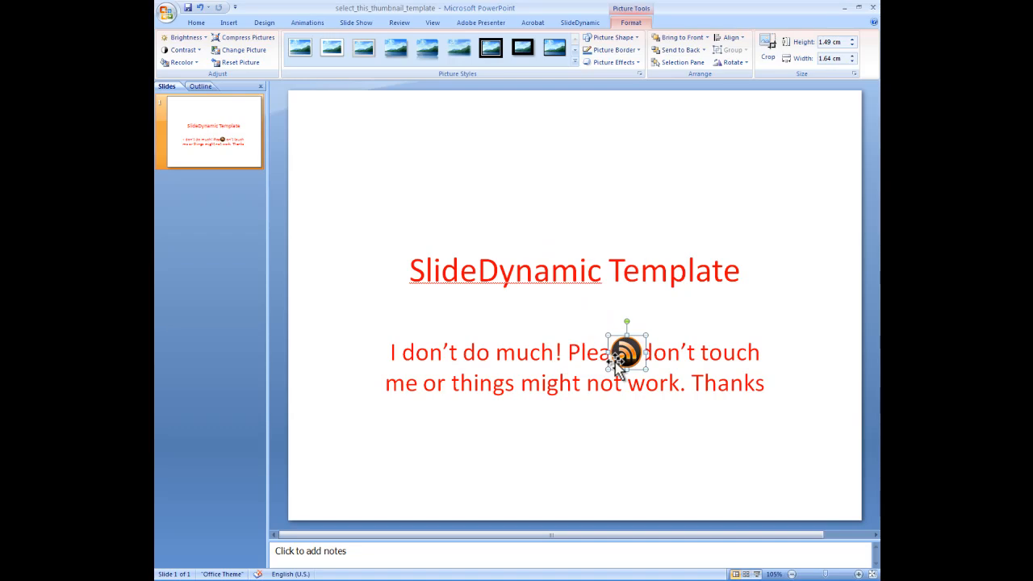
mouse_move(830, 484)
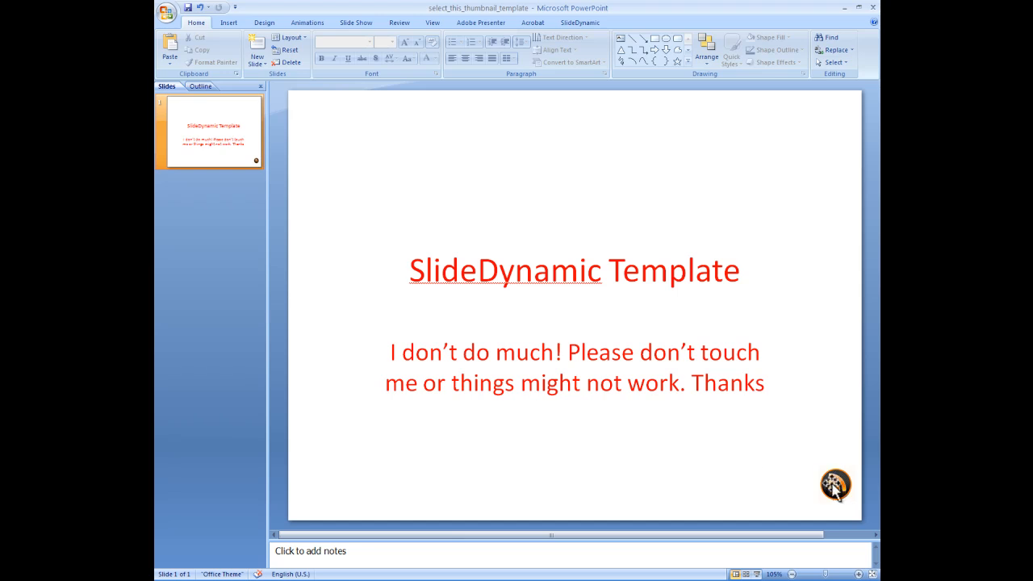
mouse_move(823, 483)
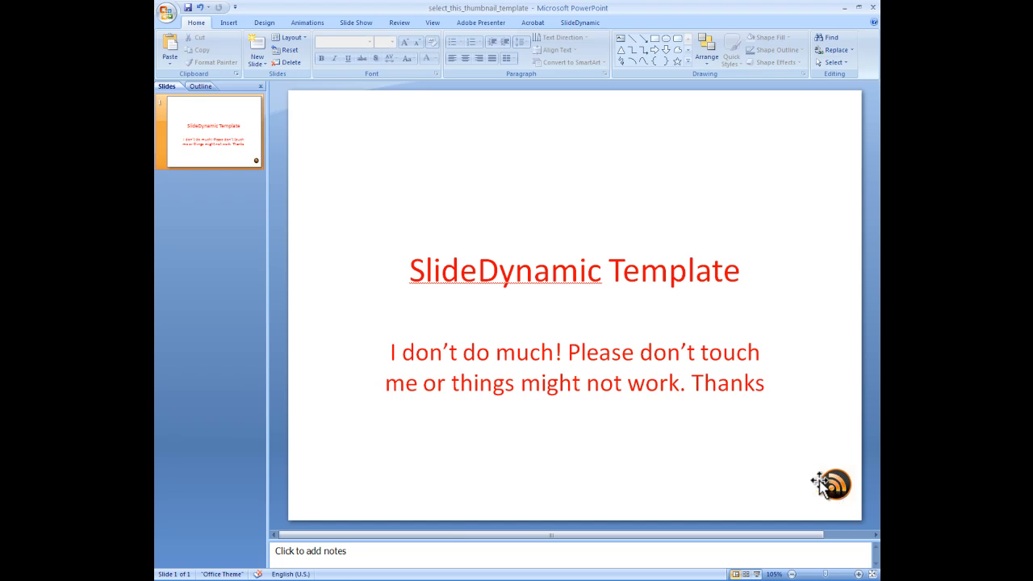
click(832, 484)
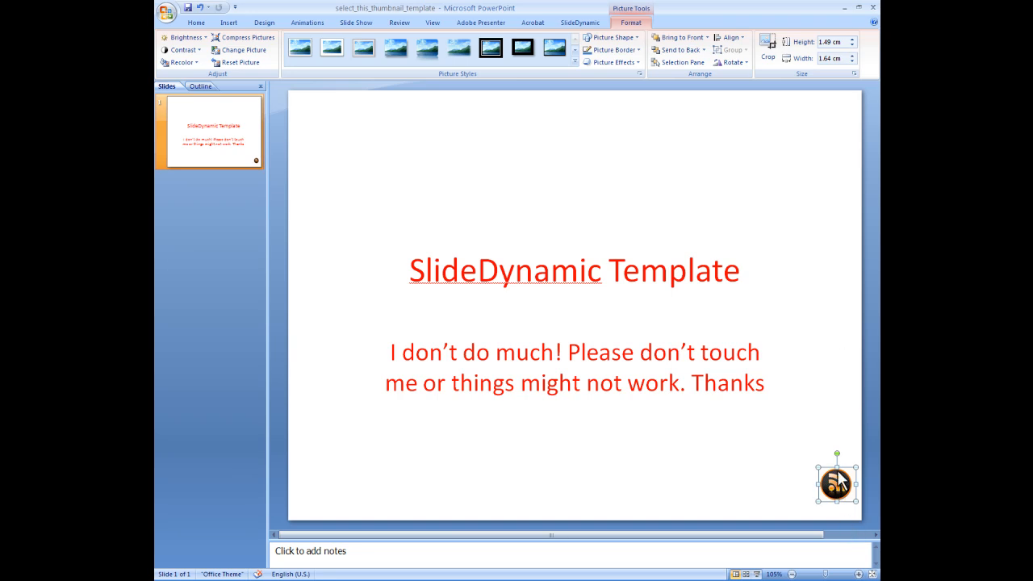
Turn the corner RSS icon into the trigger with SlideDynamic's Create Trigger Button and confirm.
click(579, 22)
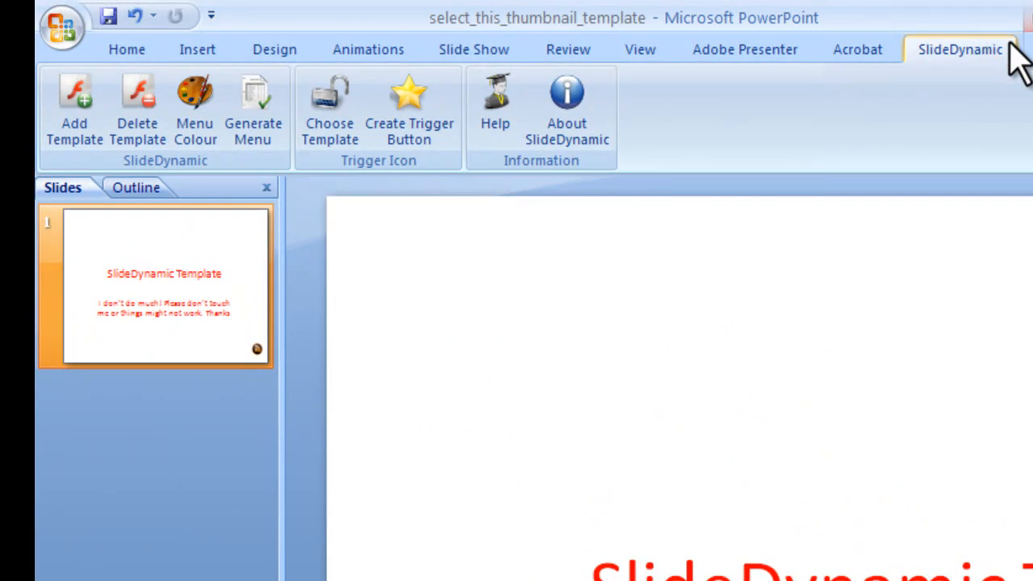
mouse_move(495, 105)
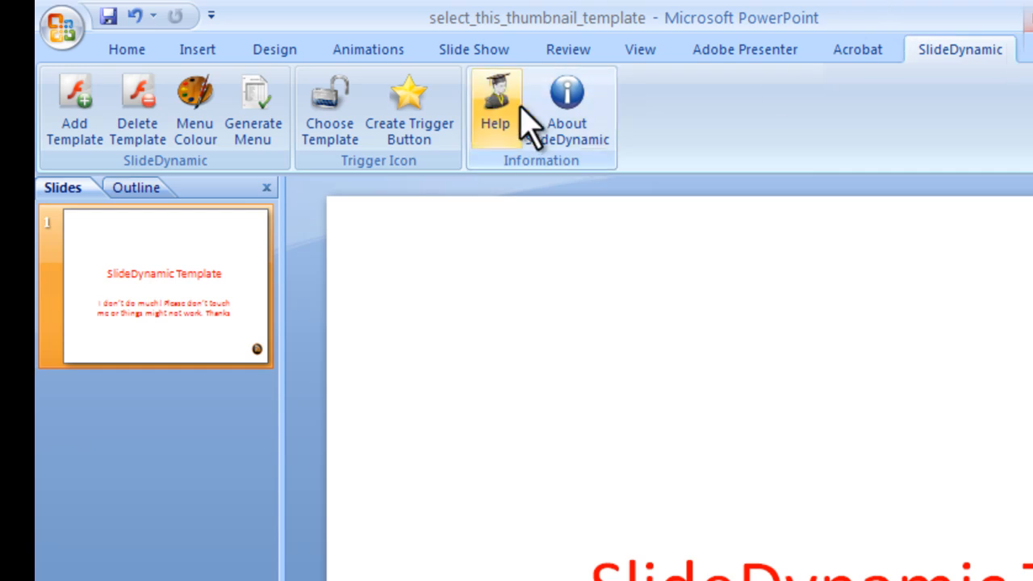
mouse_move(409, 108)
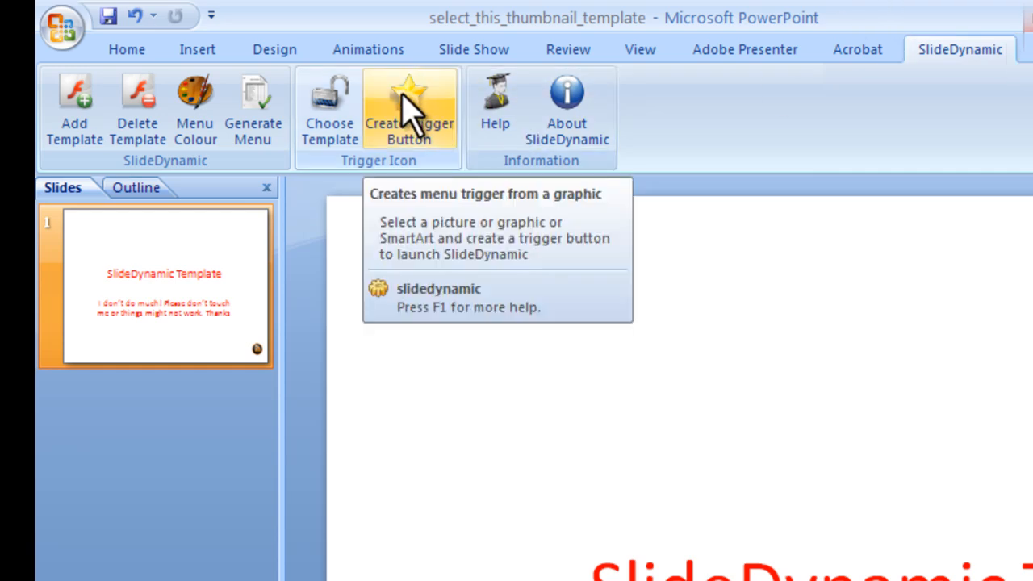
click(409, 109)
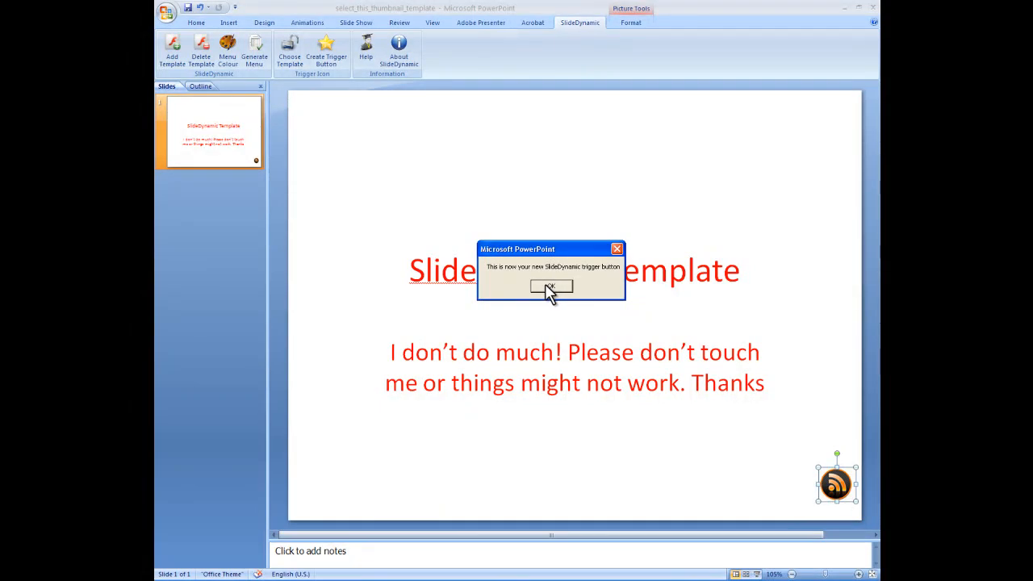
click(551, 288)
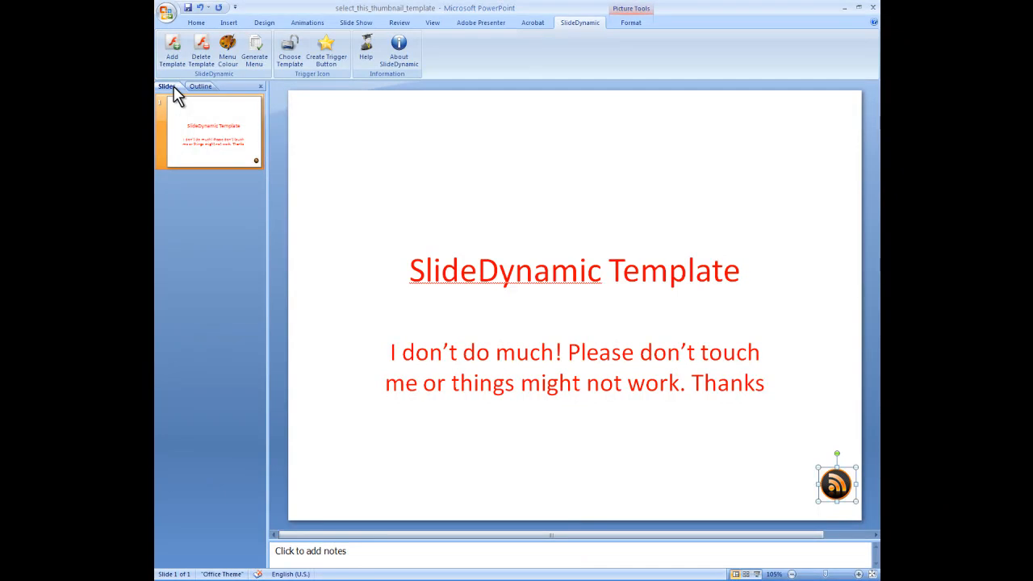
mouse_move(200, 123)
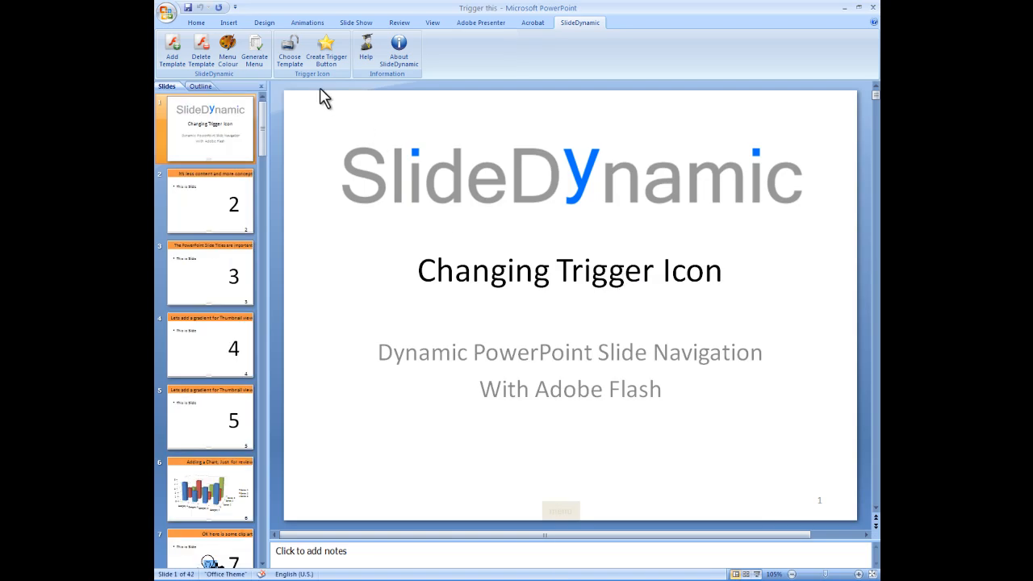
mouse_move(493, 345)
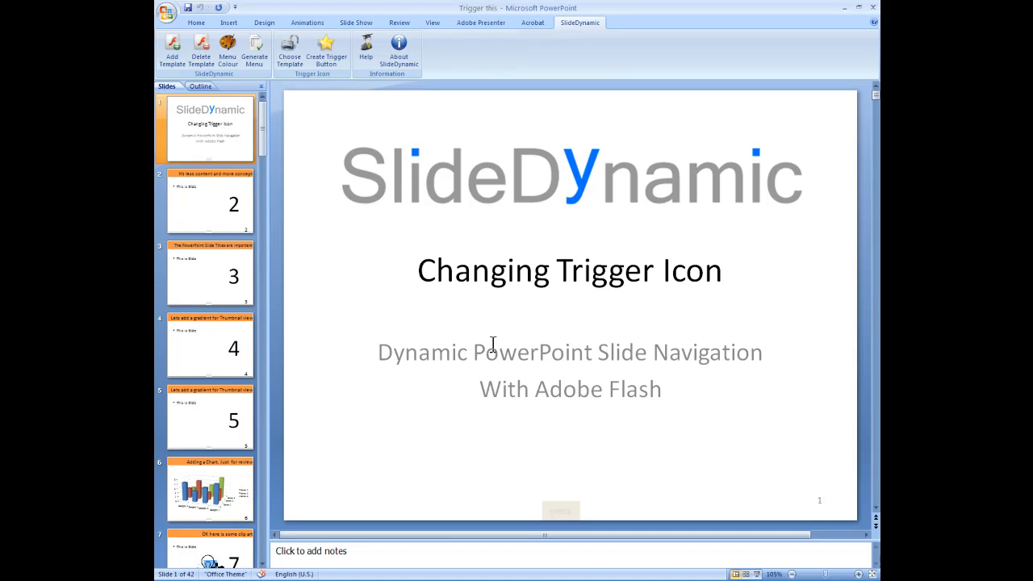
mouse_move(202, 50)
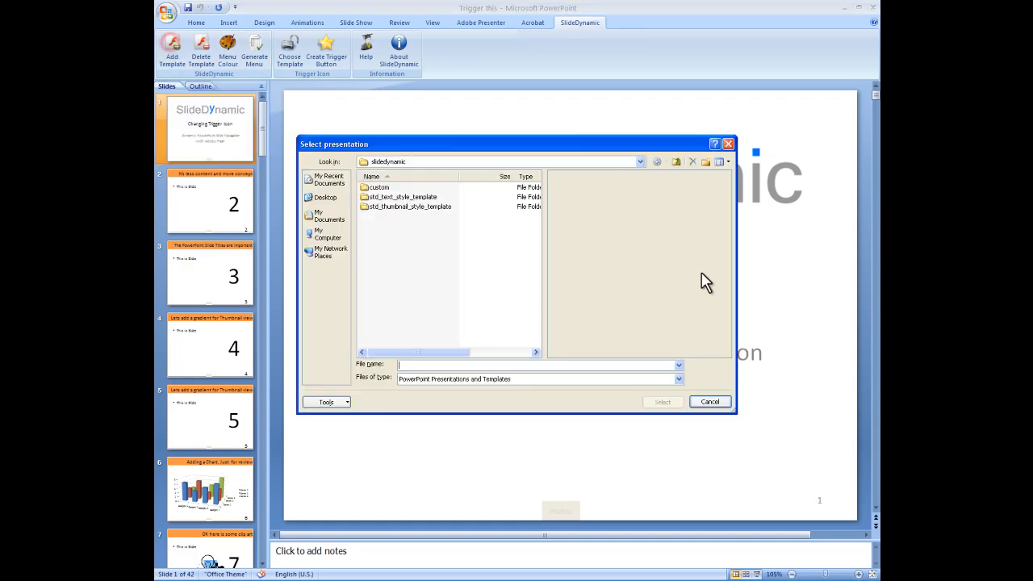
Select select_this_thumbnail_template from the custom folder and apply it to the presentation.
click(380, 186)
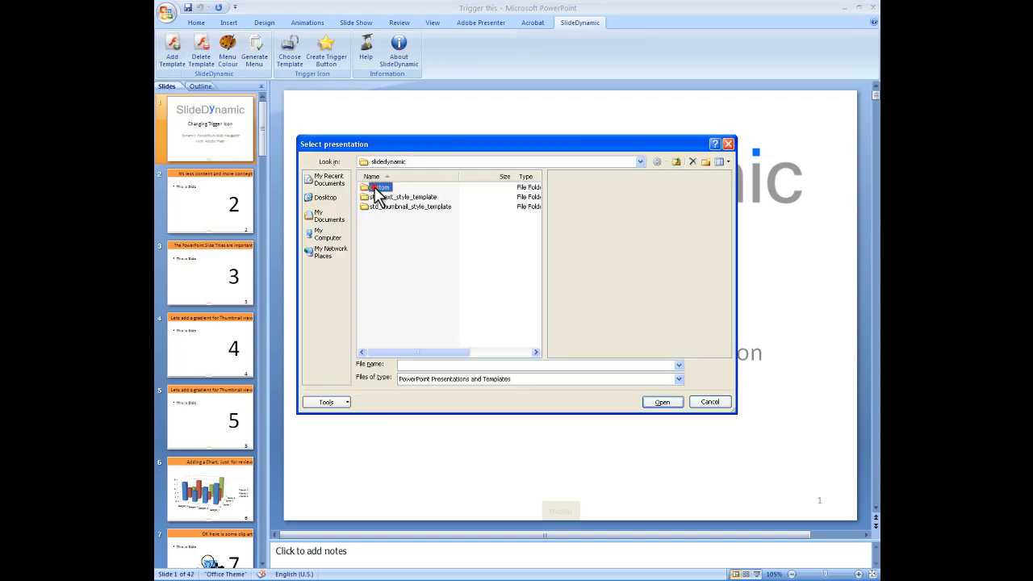
double_click(379, 186)
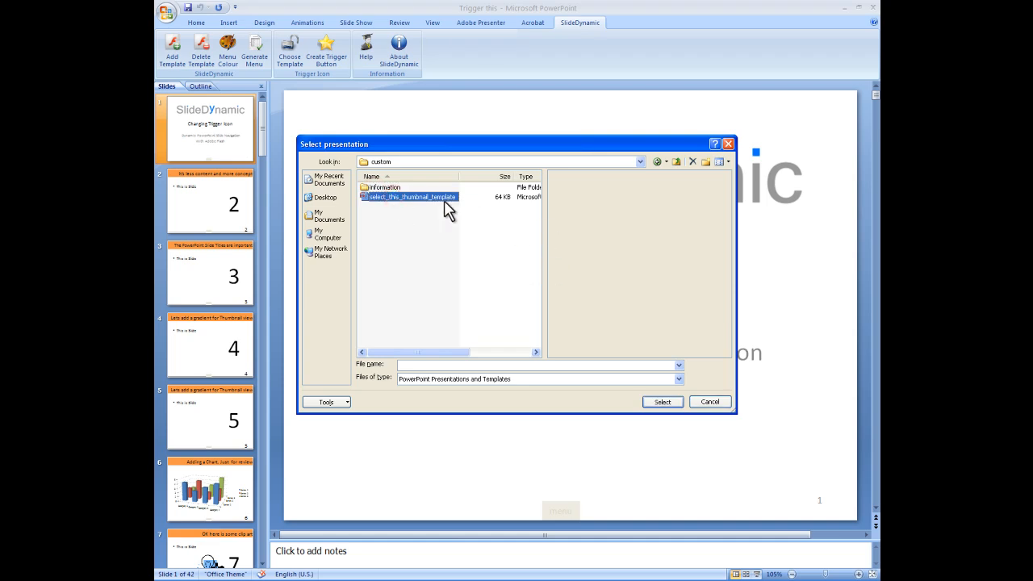
click(410, 197)
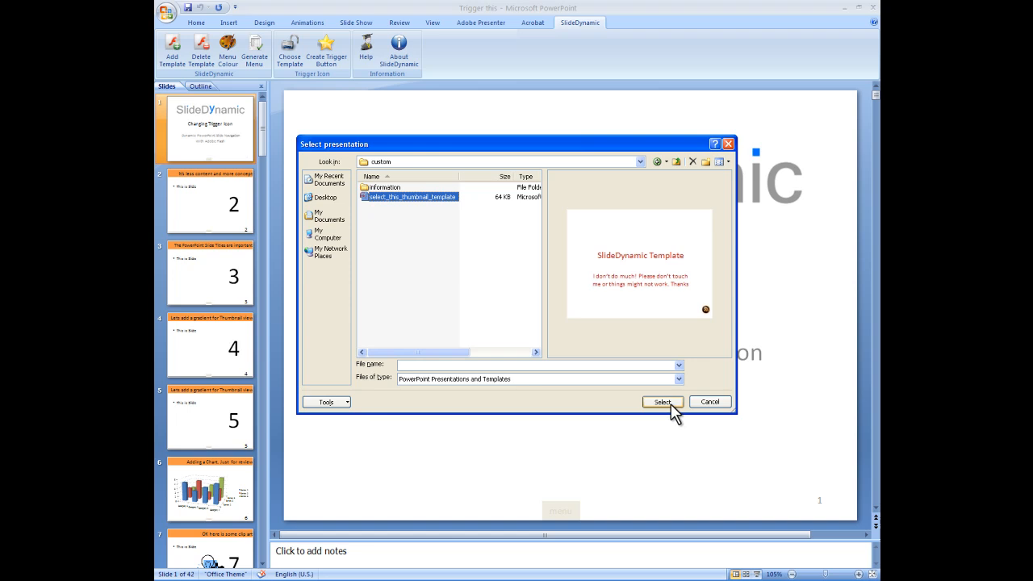
click(661, 402)
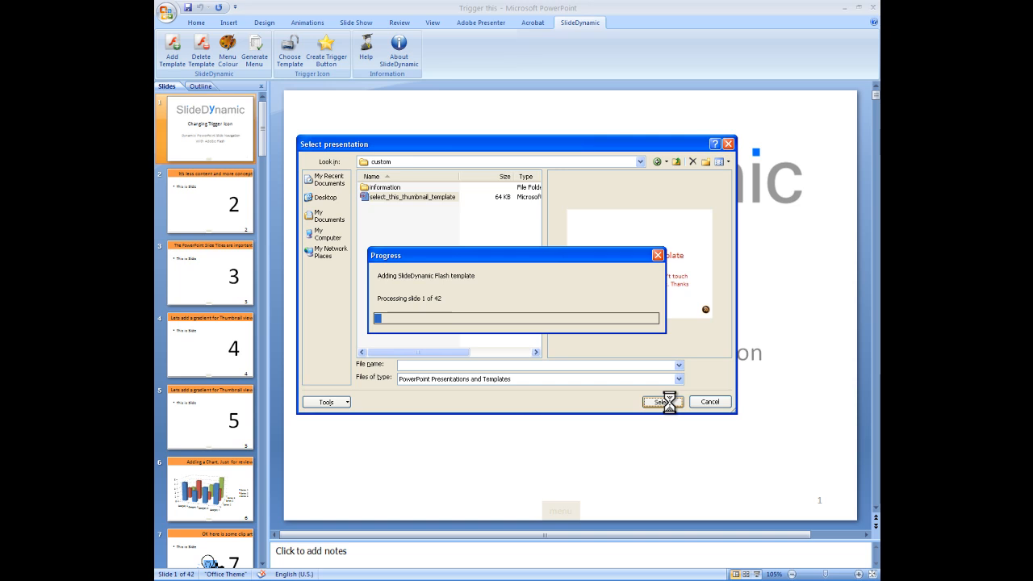
Let the template finish processing, then check the orange trigger icon on the slides.
click(658, 401)
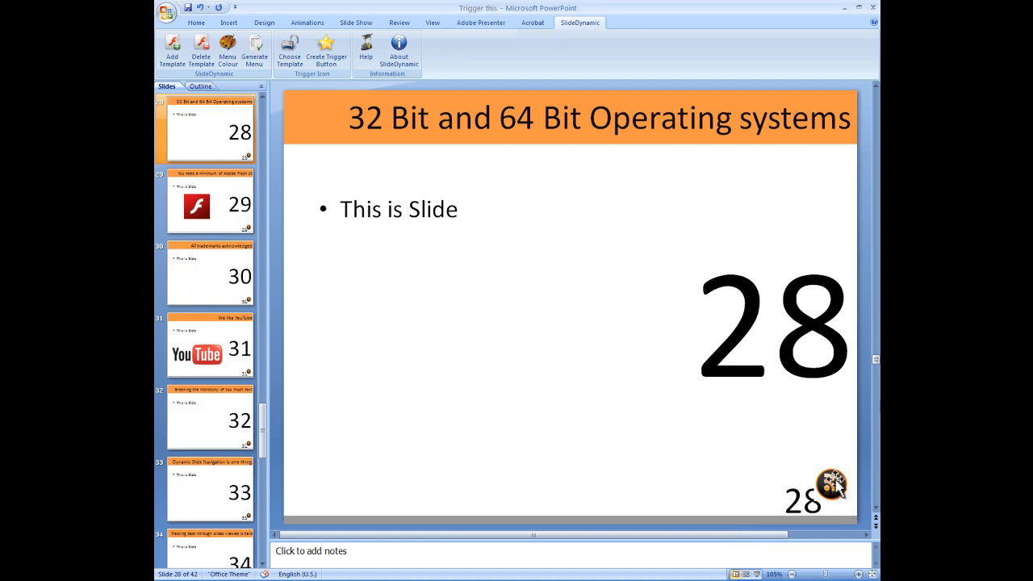
mouse_move(541, 342)
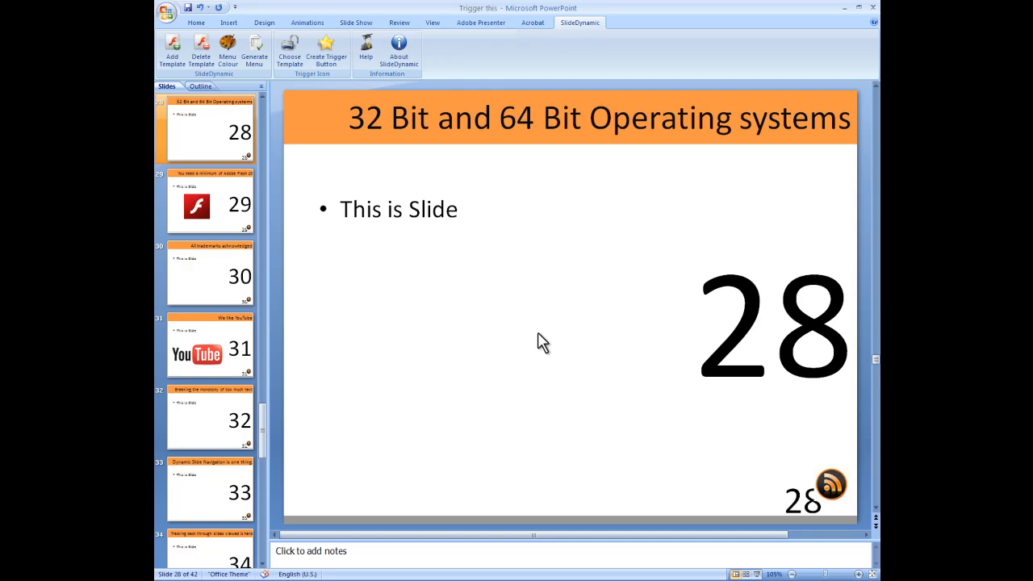
mouse_move(835, 491)
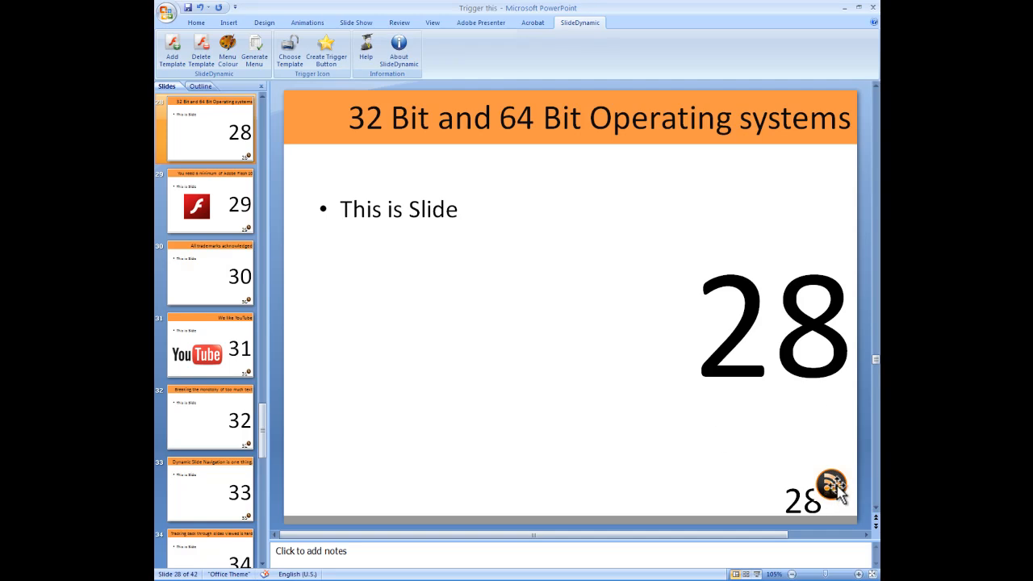